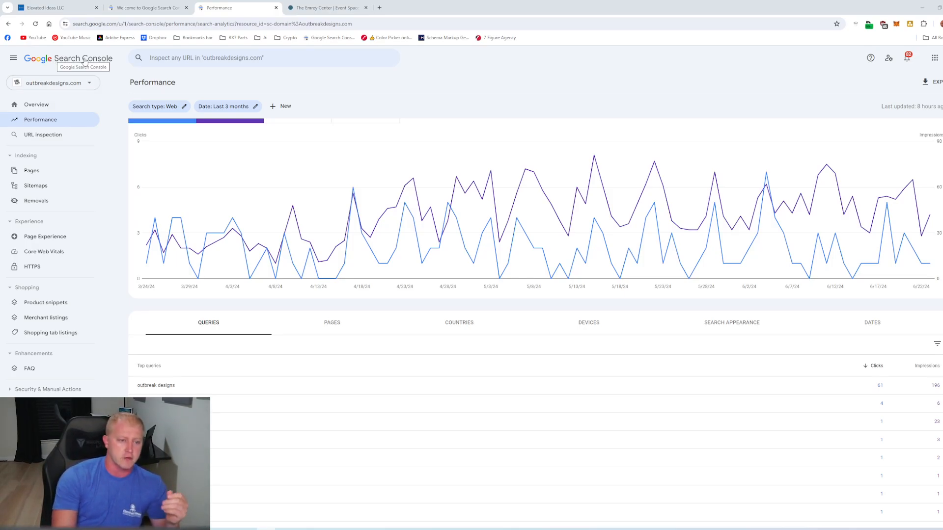
mouse_move(94, 82)
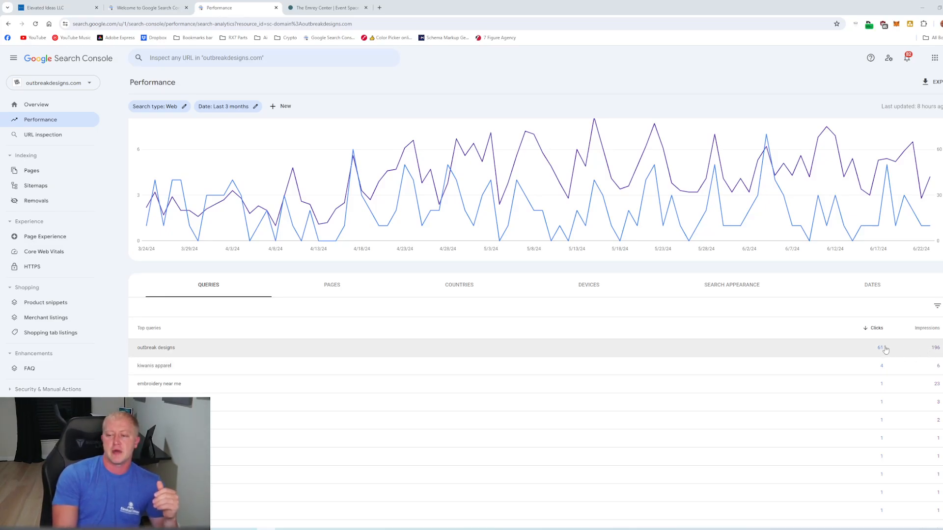
mouse_move(808, 382)
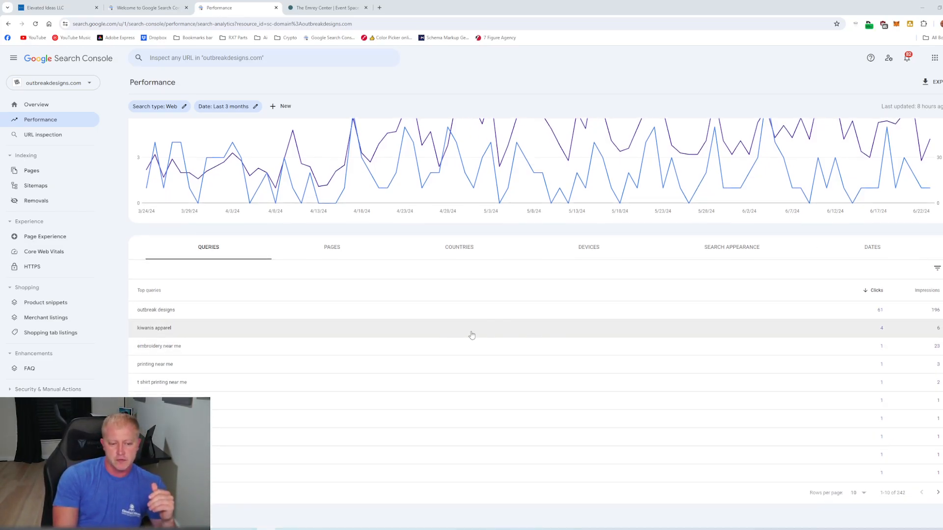
mouse_move(326, 348)
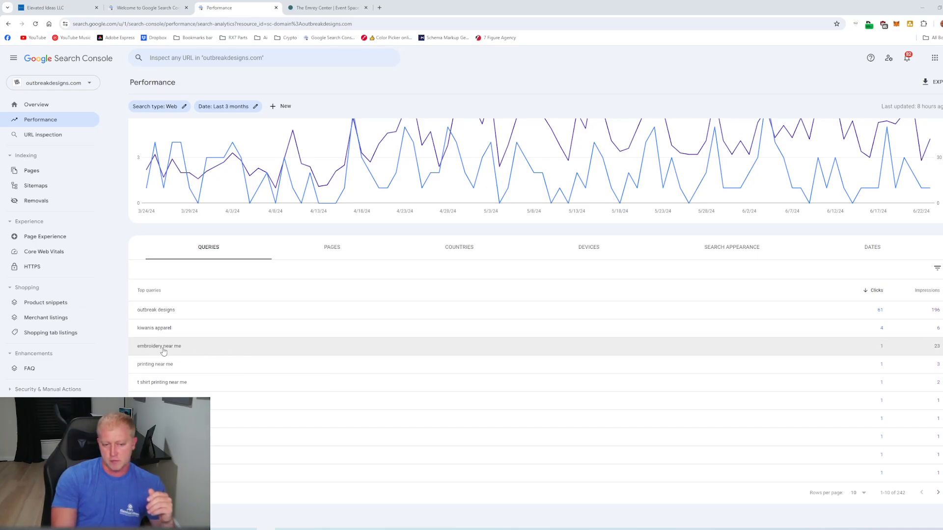
mouse_move(167, 352)
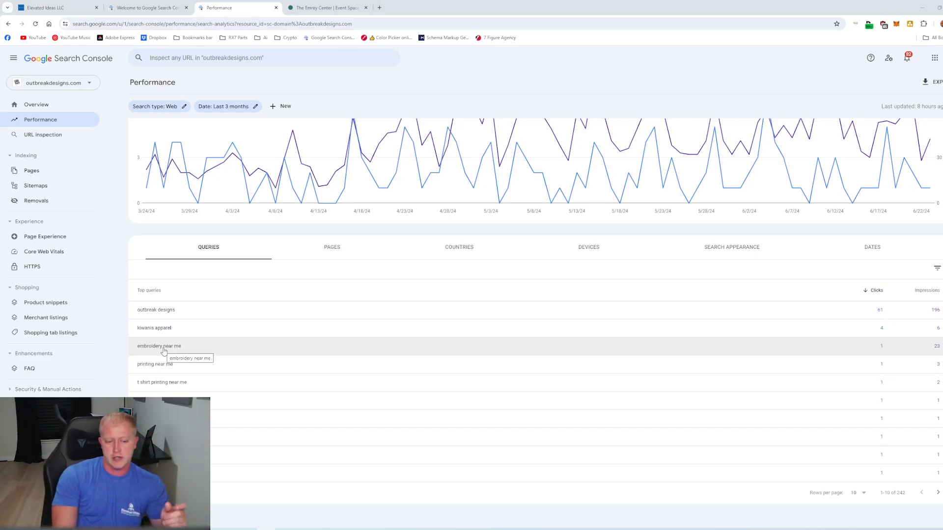
mouse_move(186, 354)
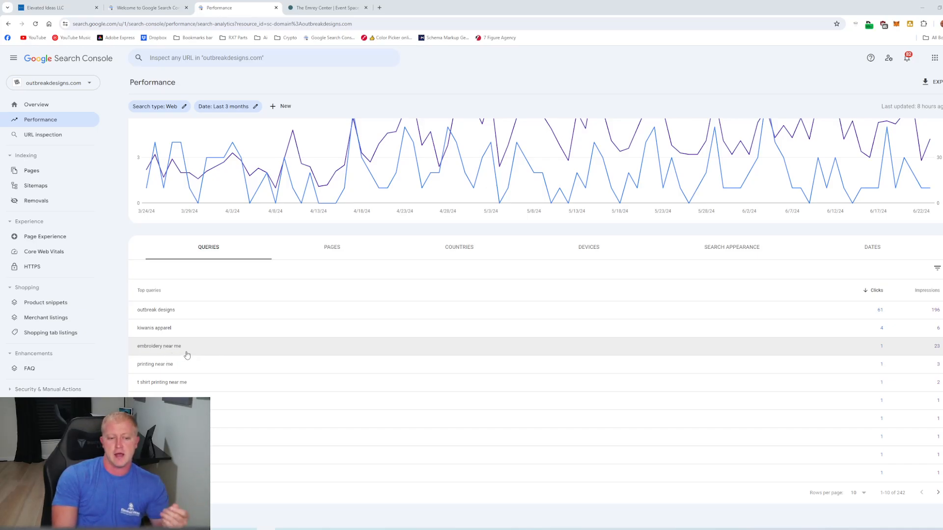
mouse_move(216, 367)
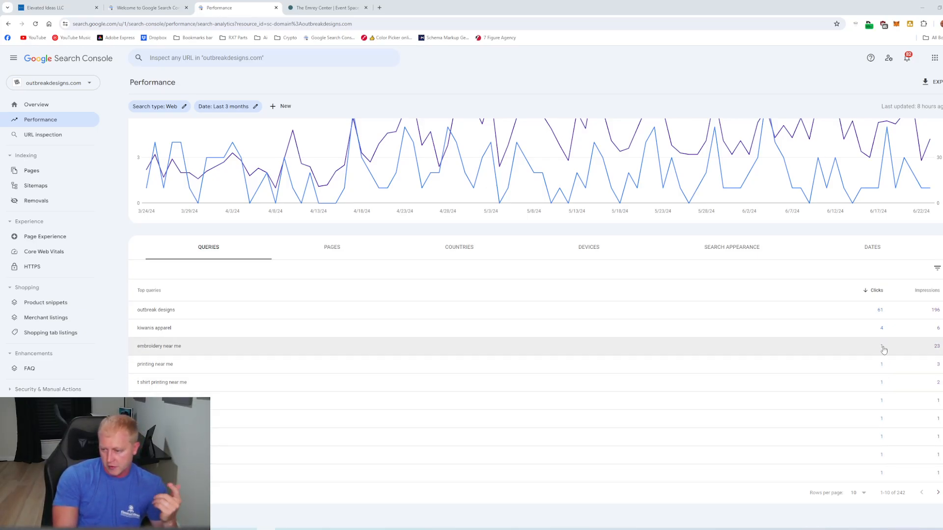
Step: Page forward through the queries table to rows 31–40, then back to rows 21–30 of 242
click(937, 492)
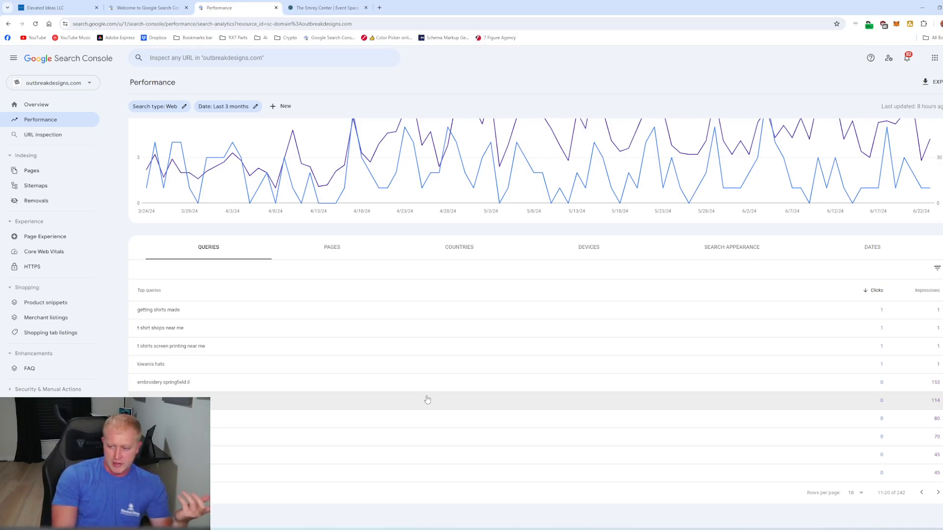
mouse_move(441, 403)
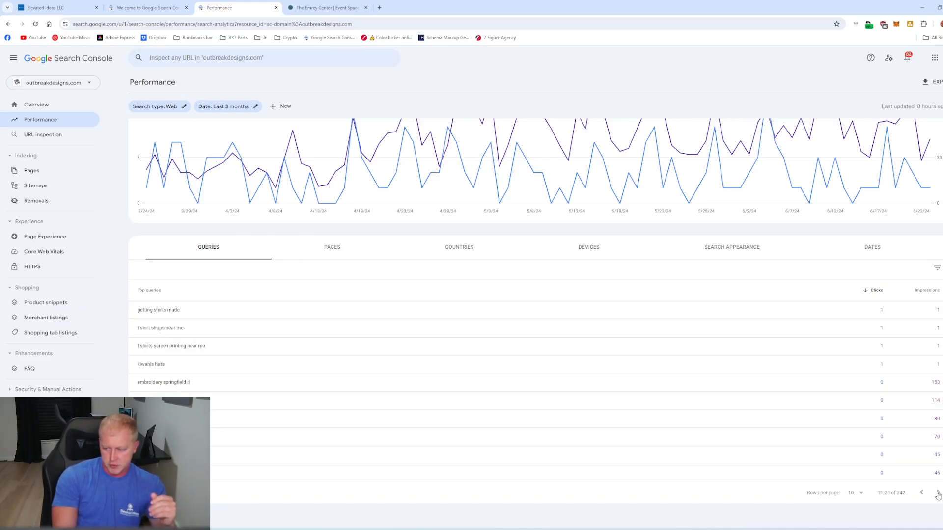
click(936, 492)
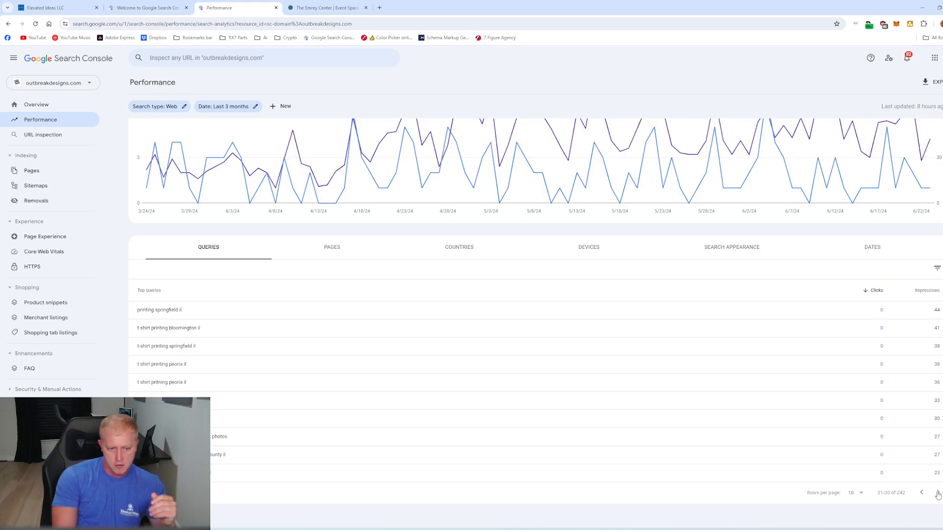
click(936, 493)
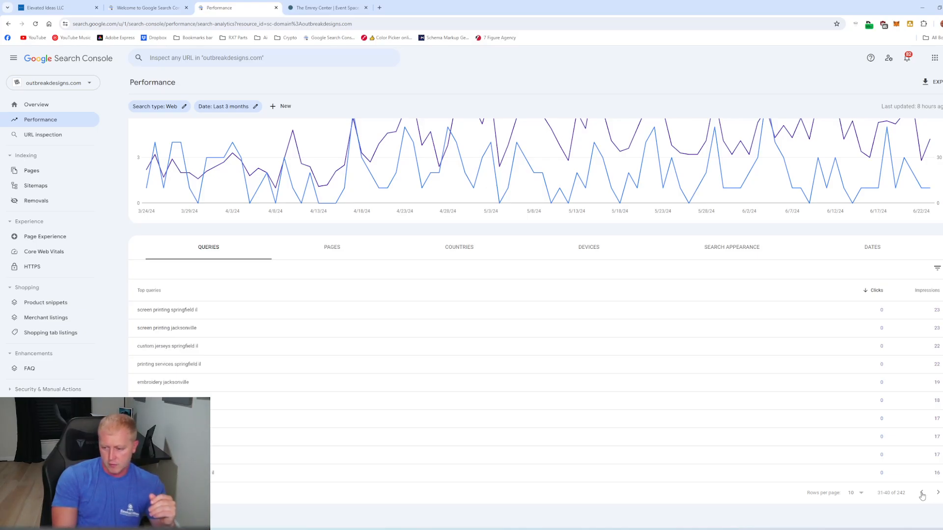
click(922, 493)
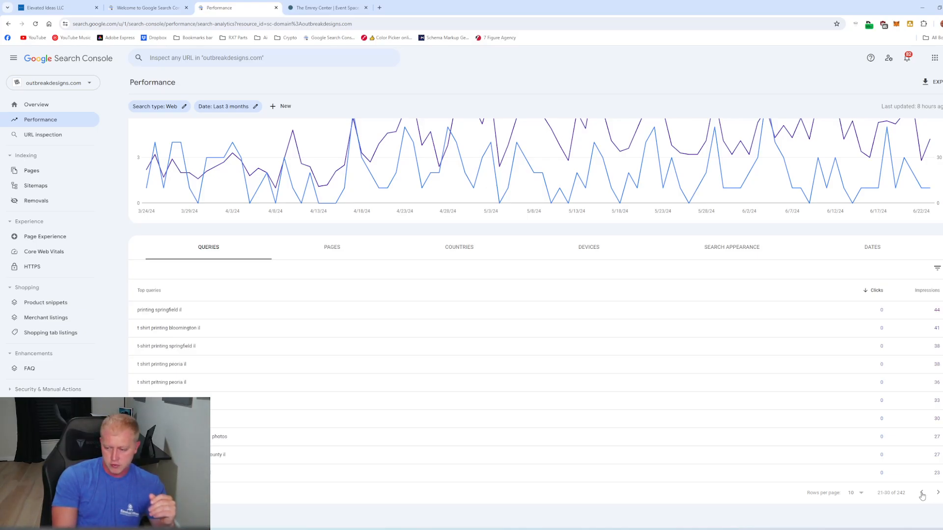